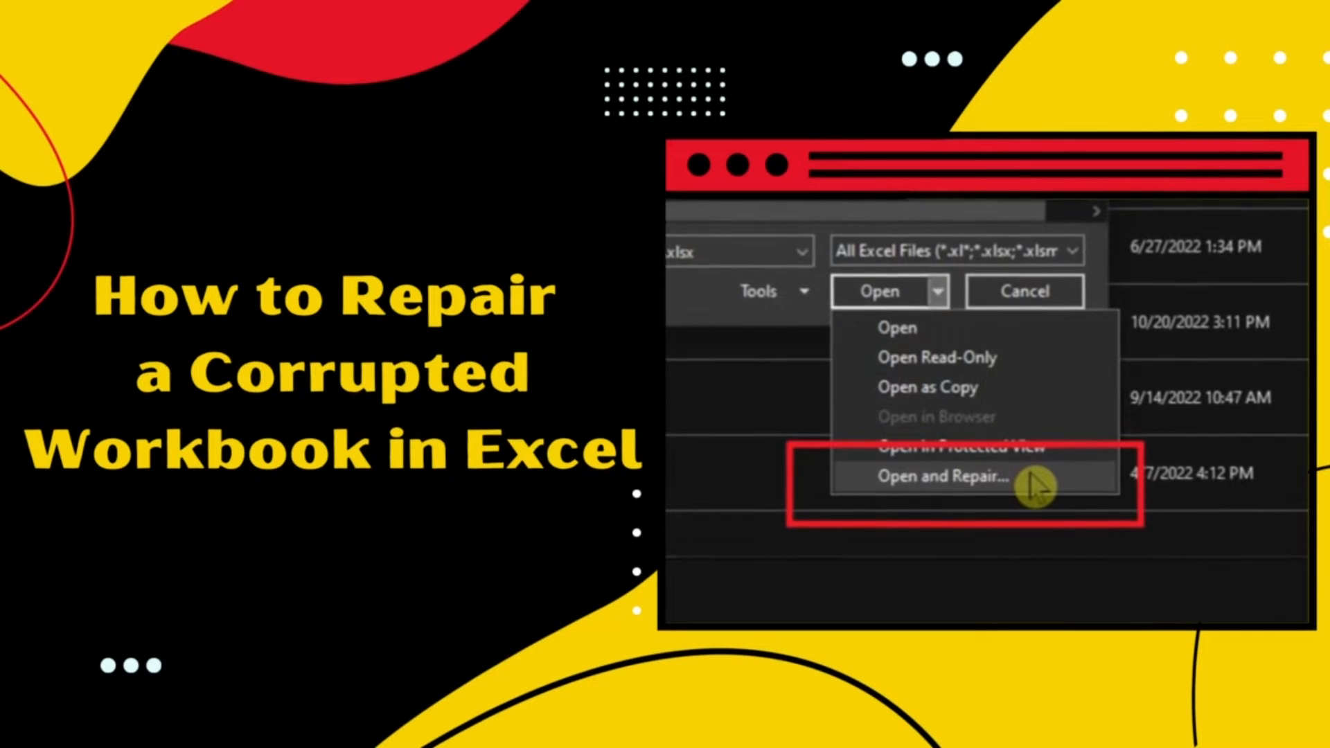
Step: Browse to folder A in Documents from File > Open
click(943, 476)
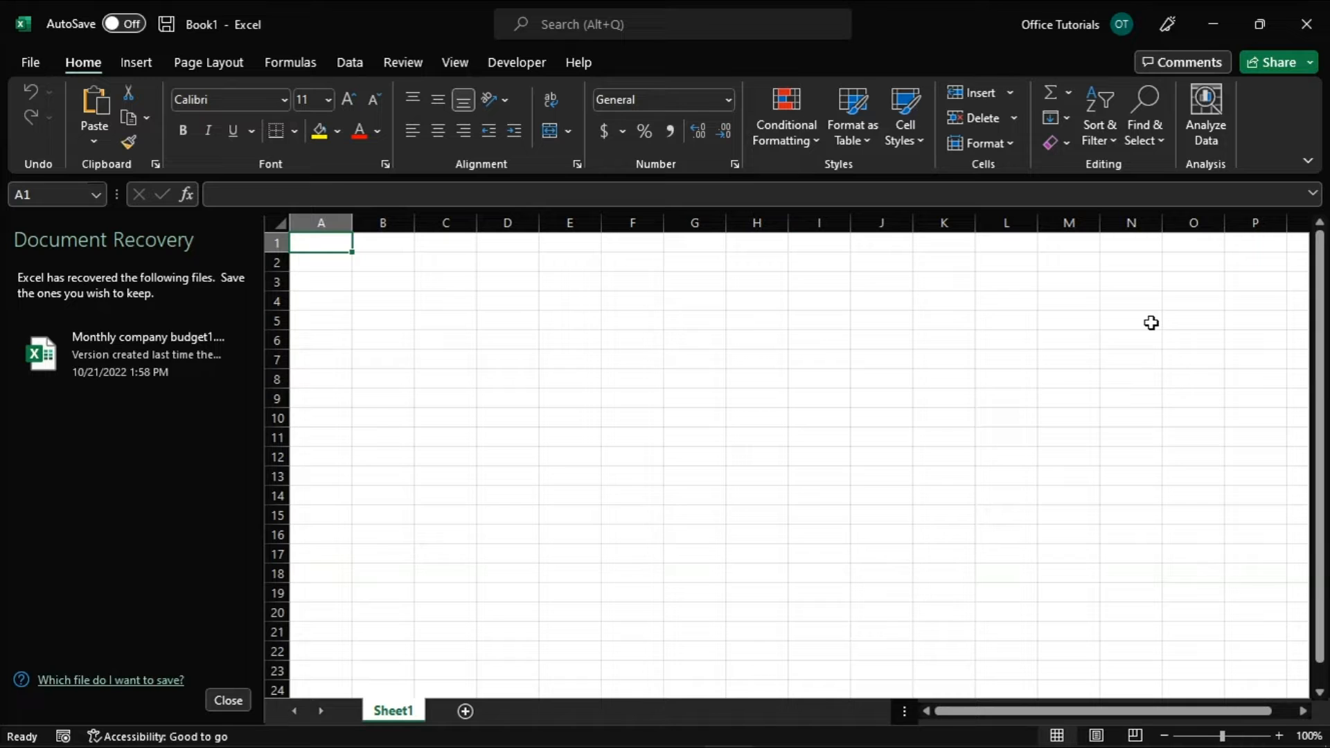
mouse_move(136, 251)
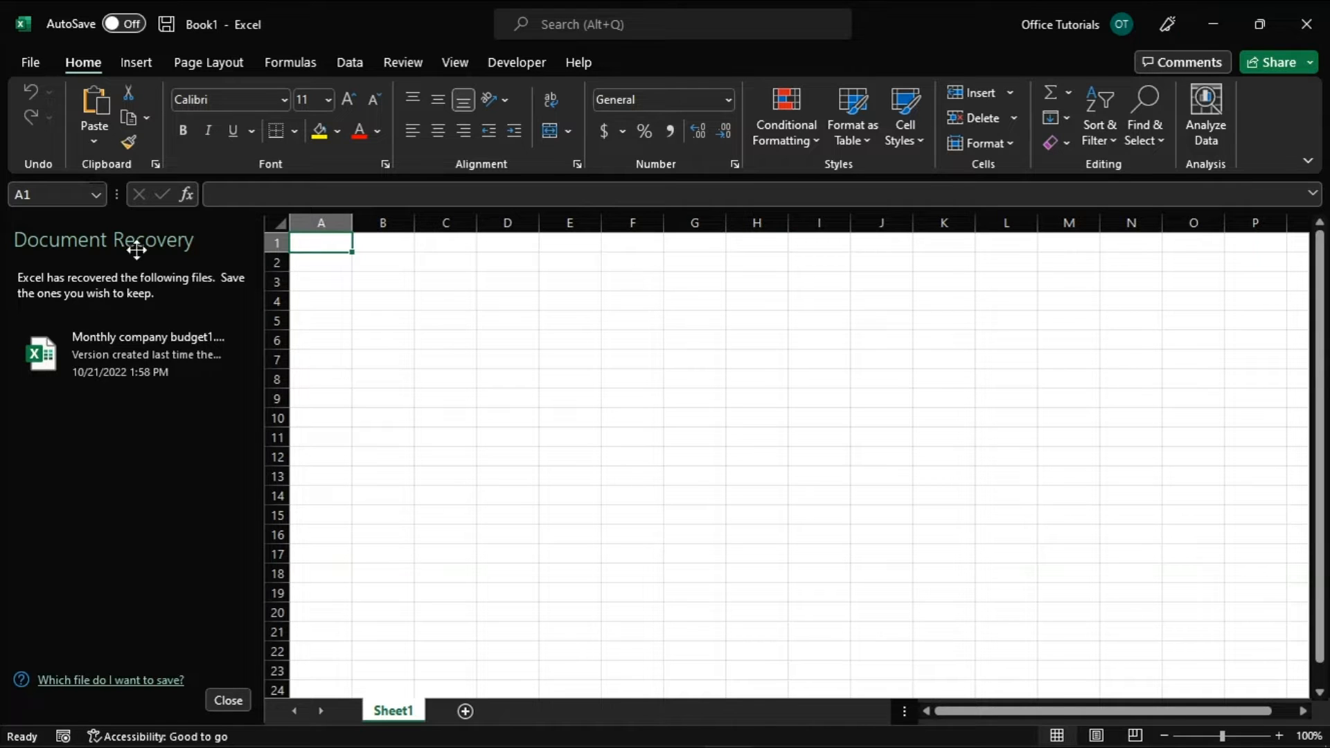
mouse_move(144, 424)
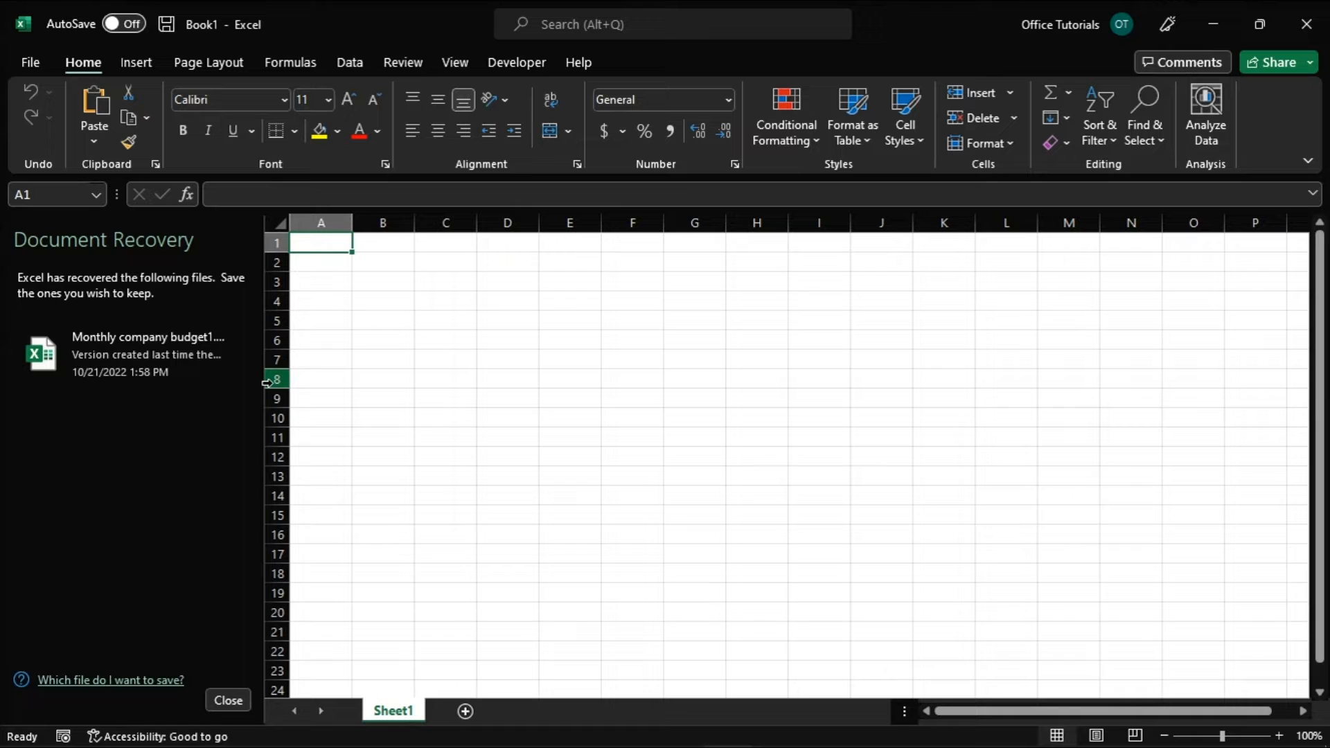
mouse_move(969, 397)
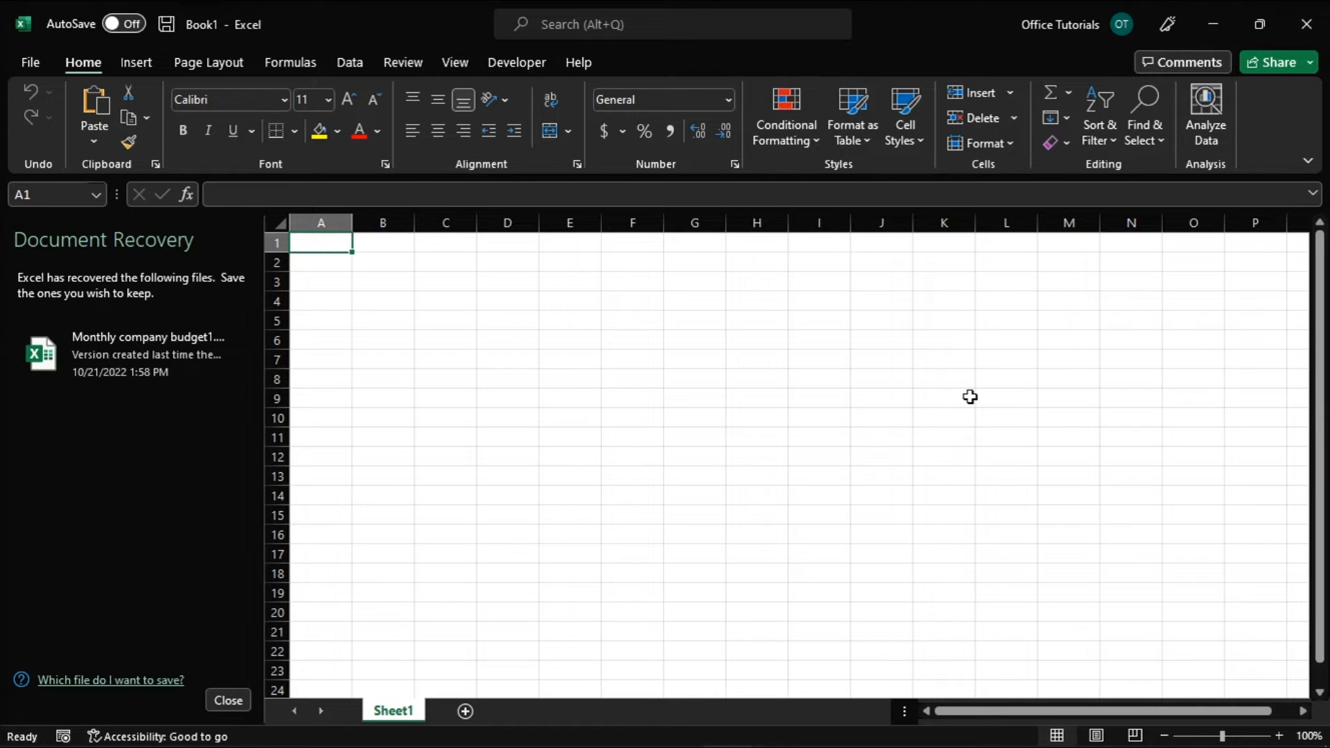
mouse_move(964, 393)
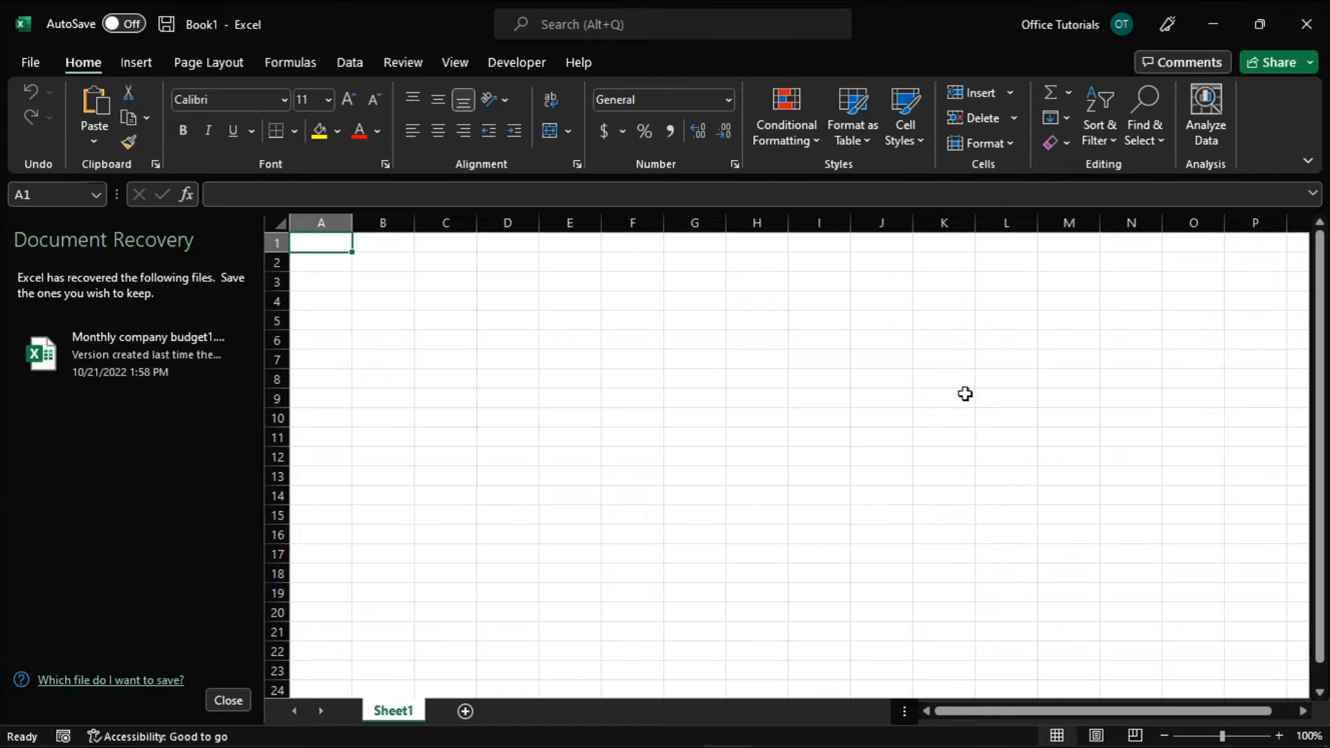
click(30, 61)
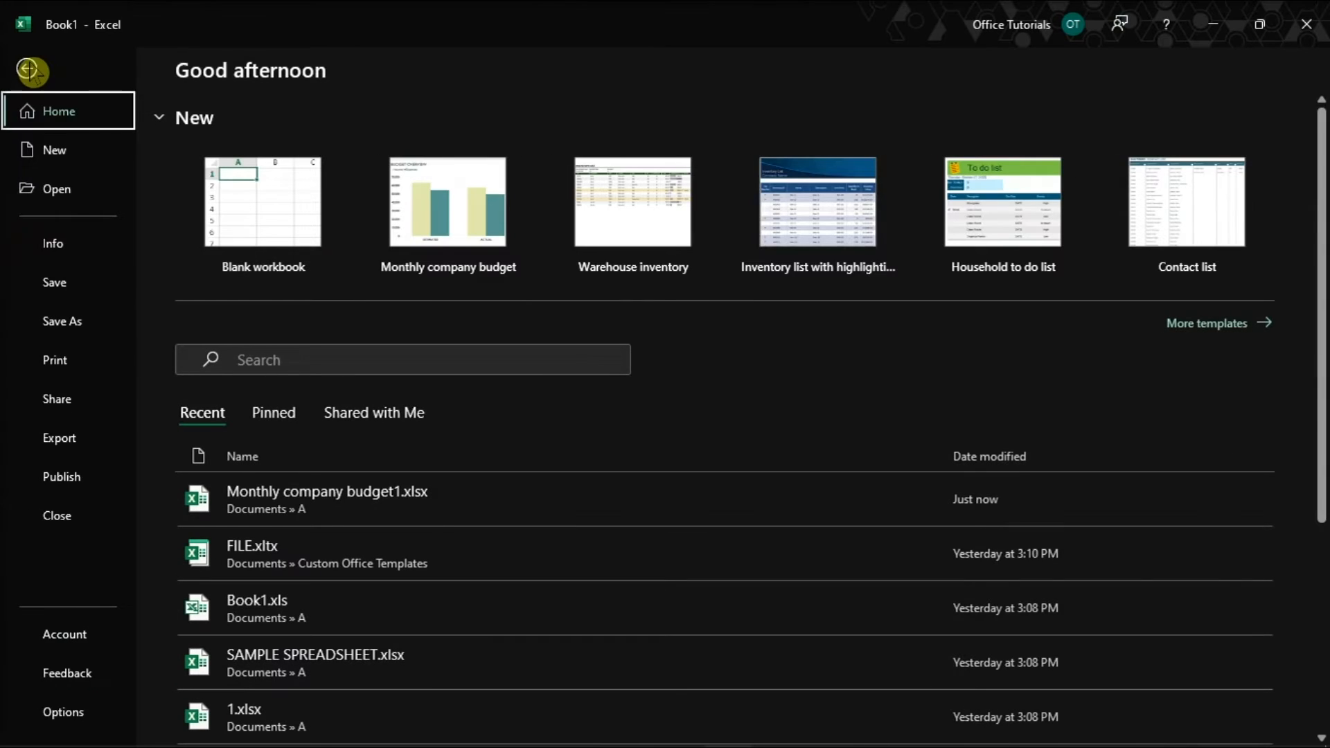
click(56, 189)
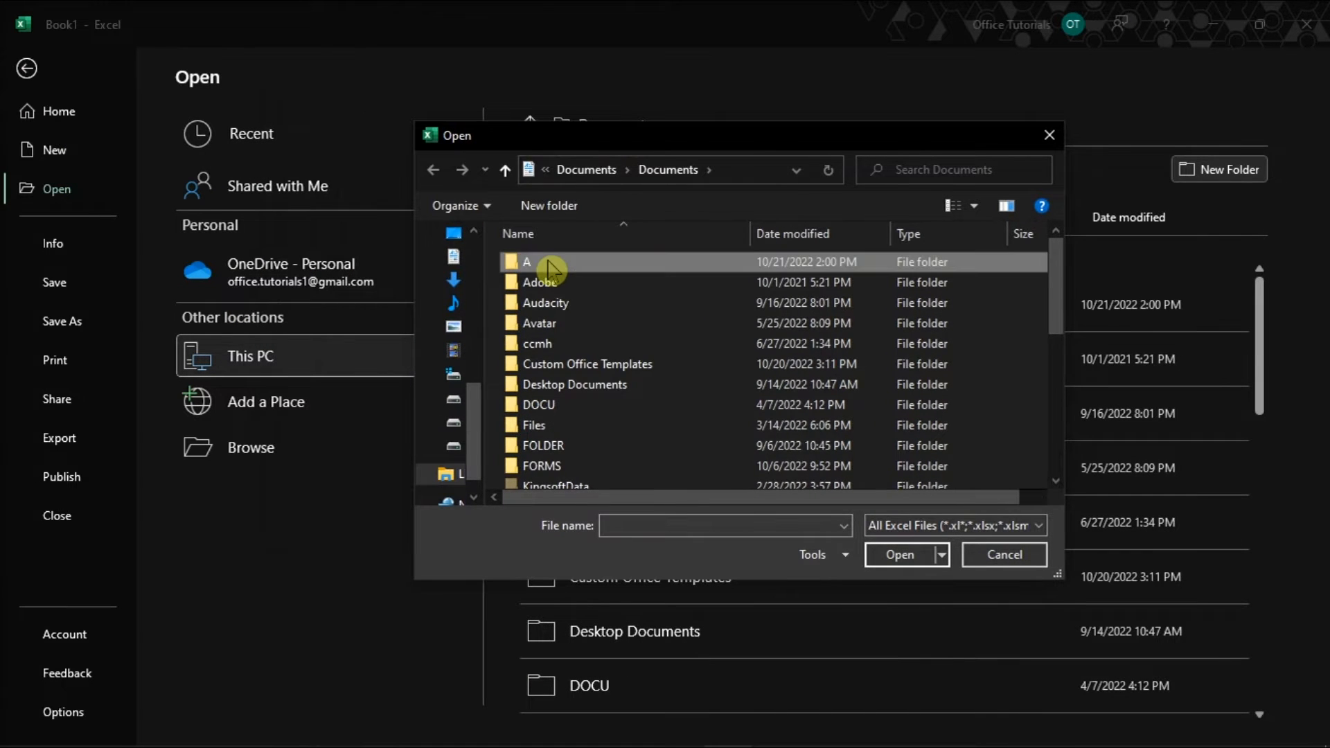
double_click(527, 262)
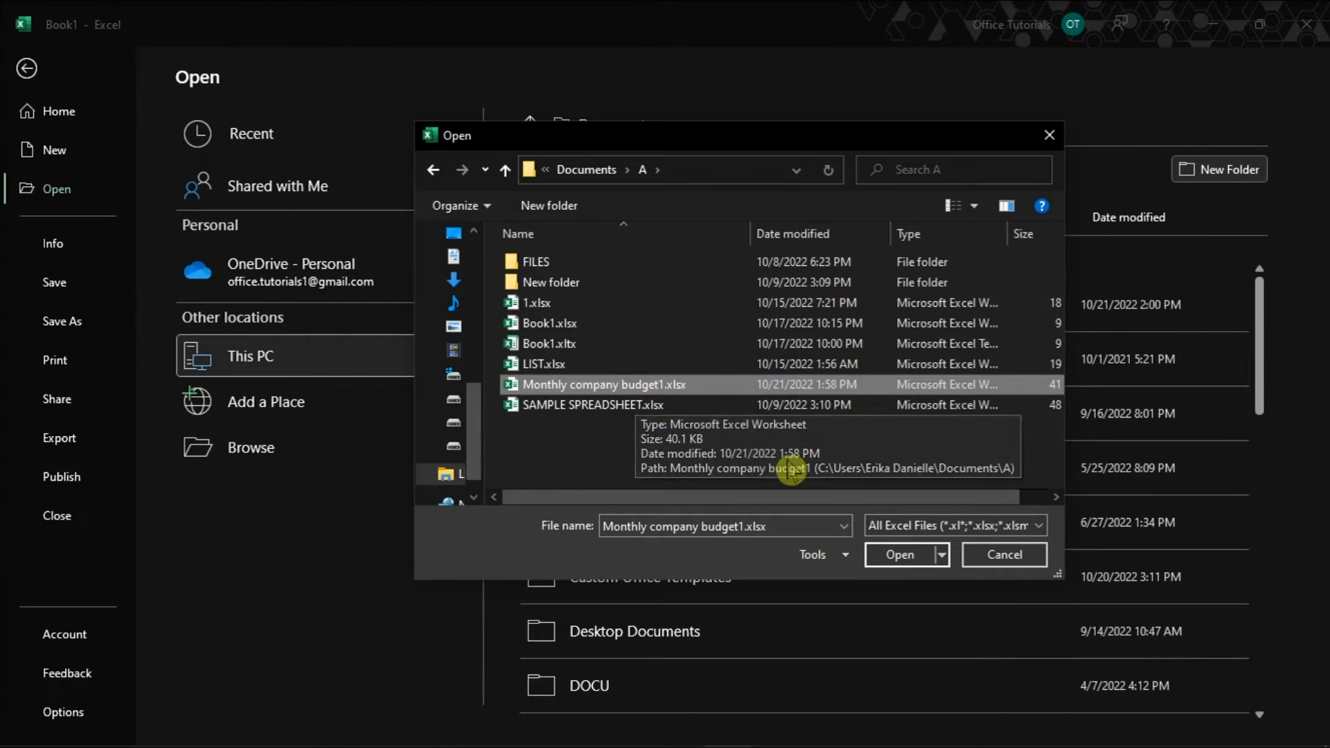
Step: Open Monthly company budget1.xlsx with Open and Repair, choosing Repair
click(939, 555)
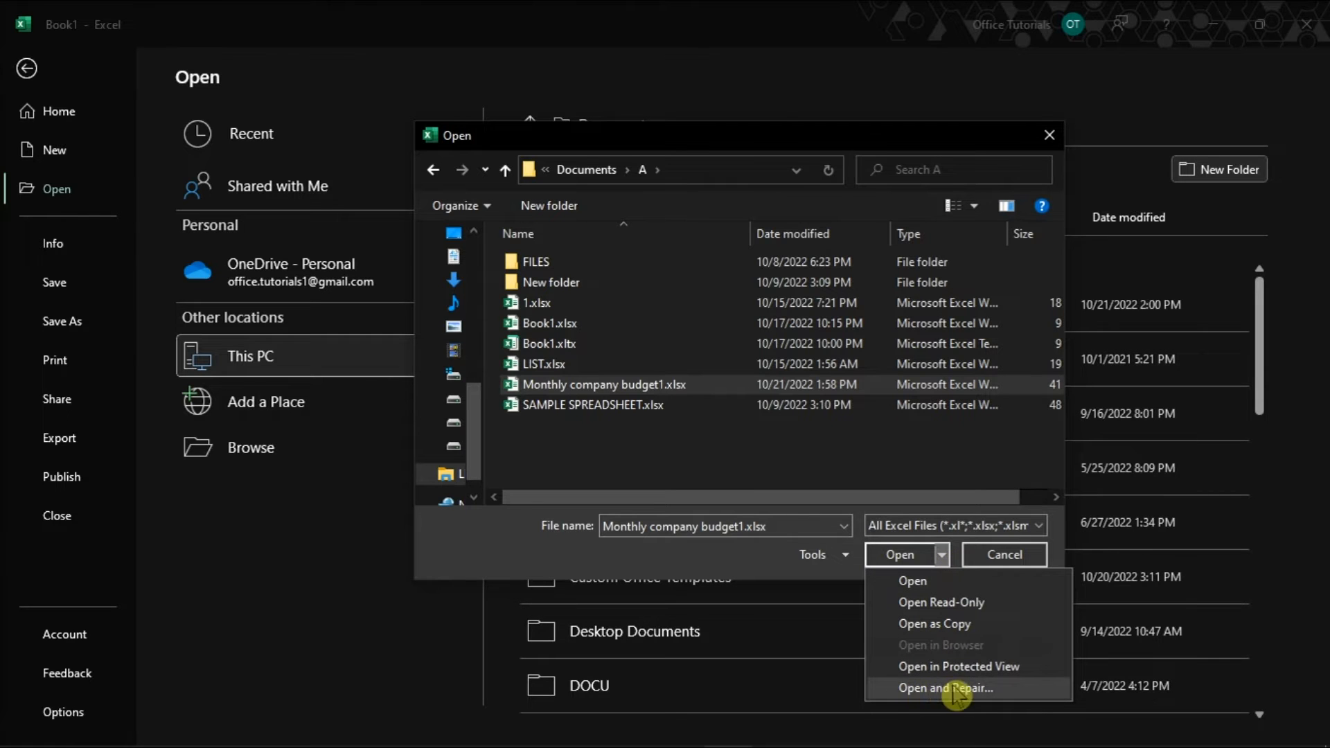
click(951, 686)
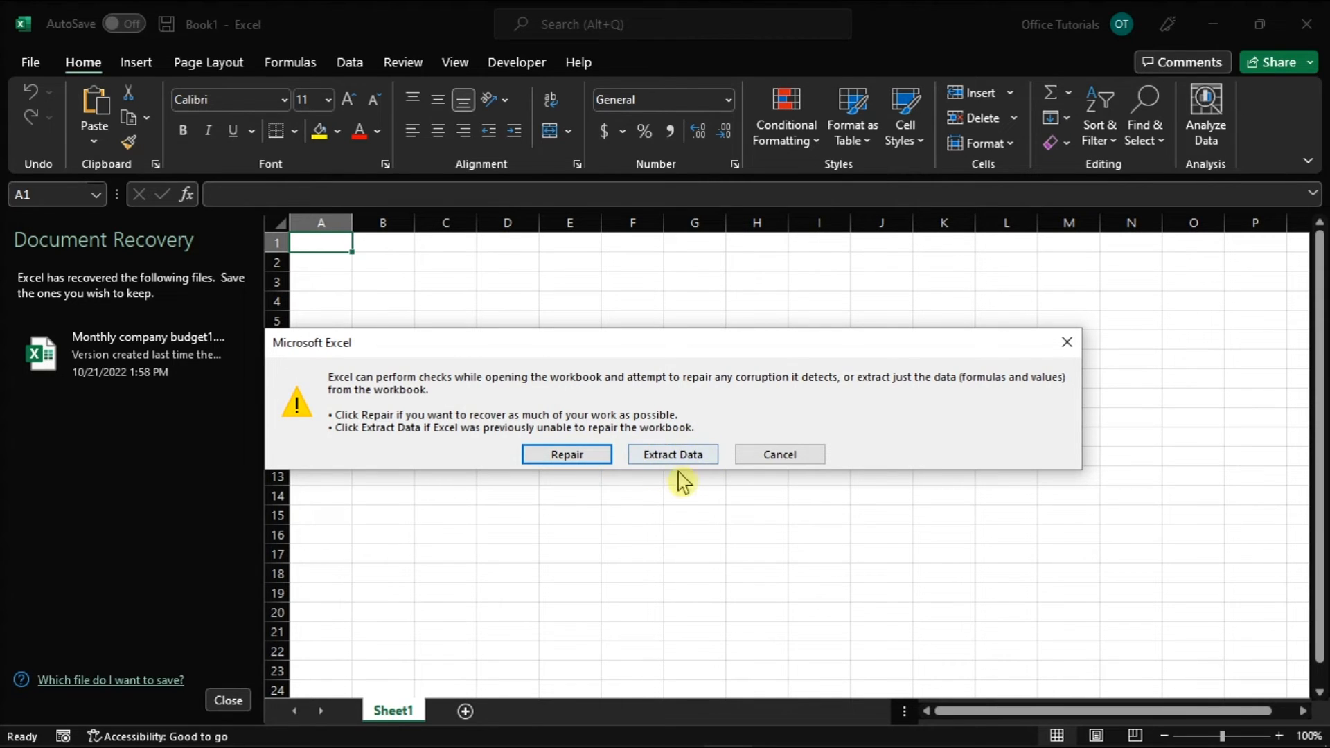
mouse_move(715, 470)
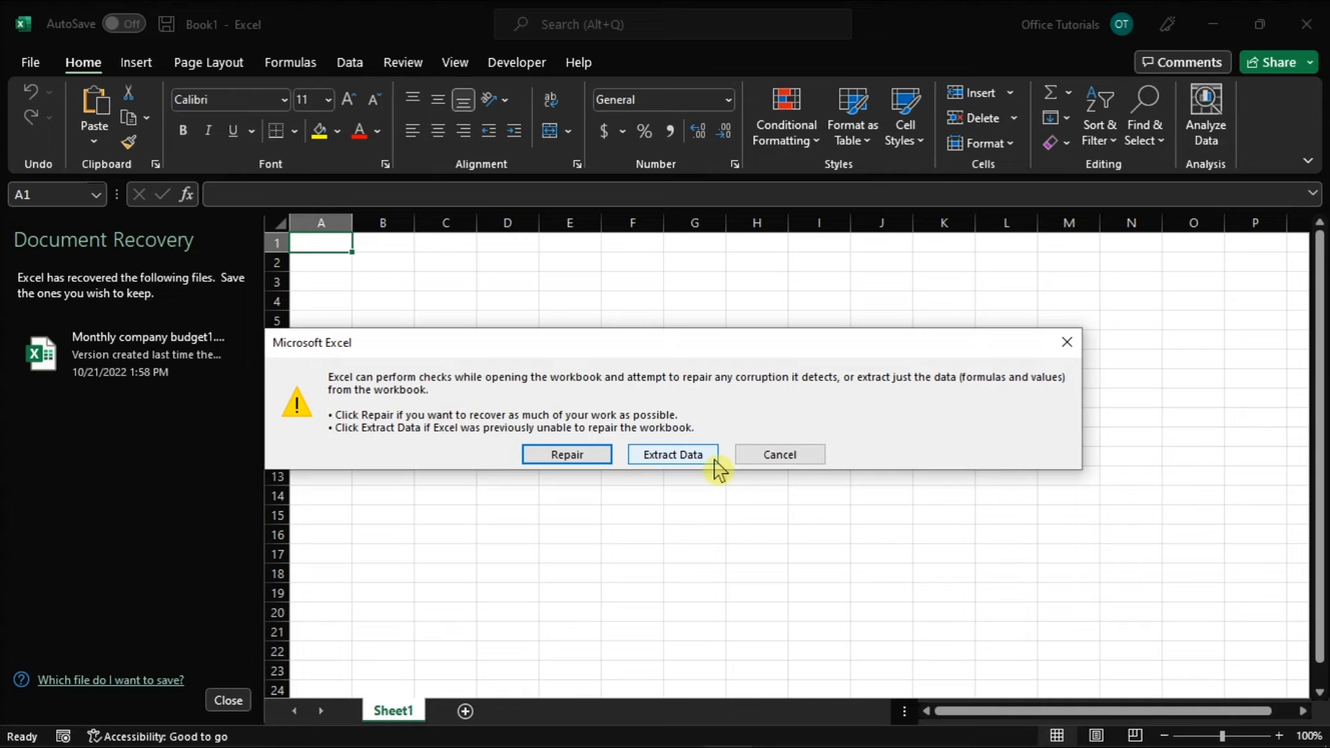
click(567, 453)
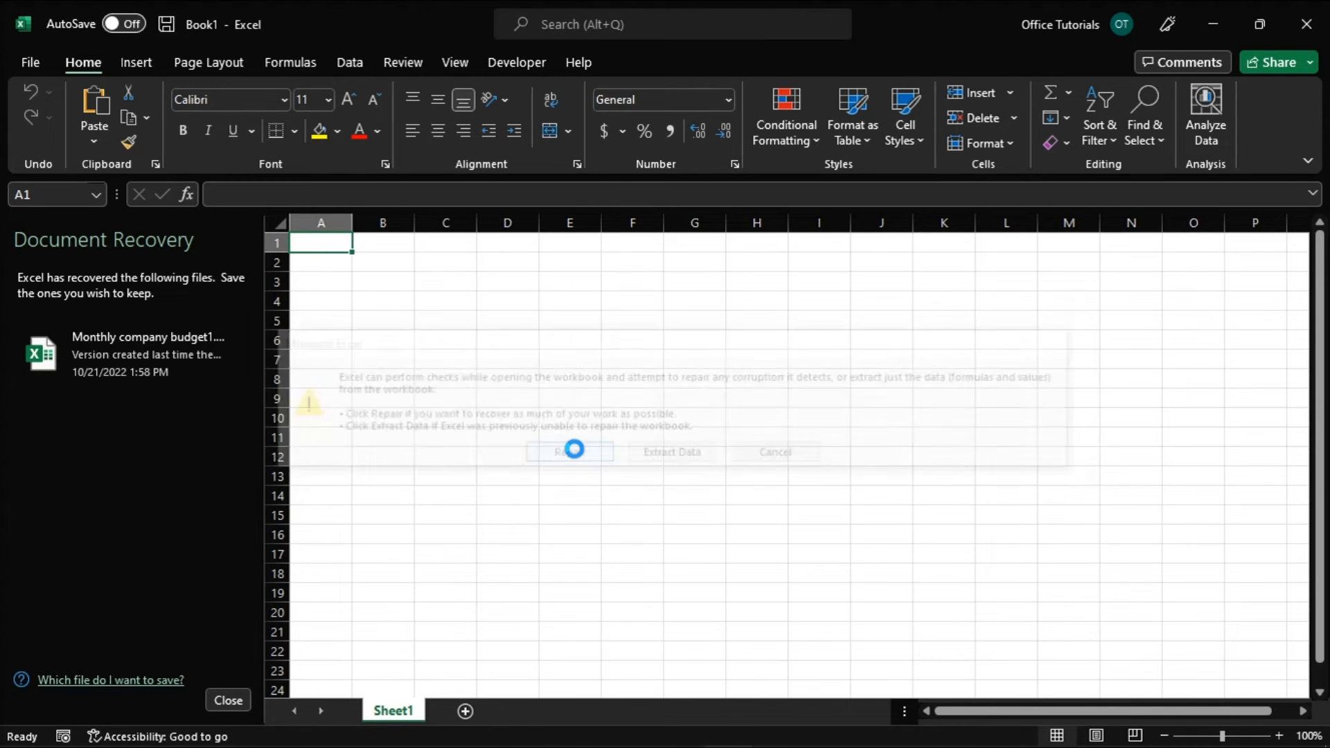
Step: Close the Repairs report to reveal the repaired Income table
click(569, 452)
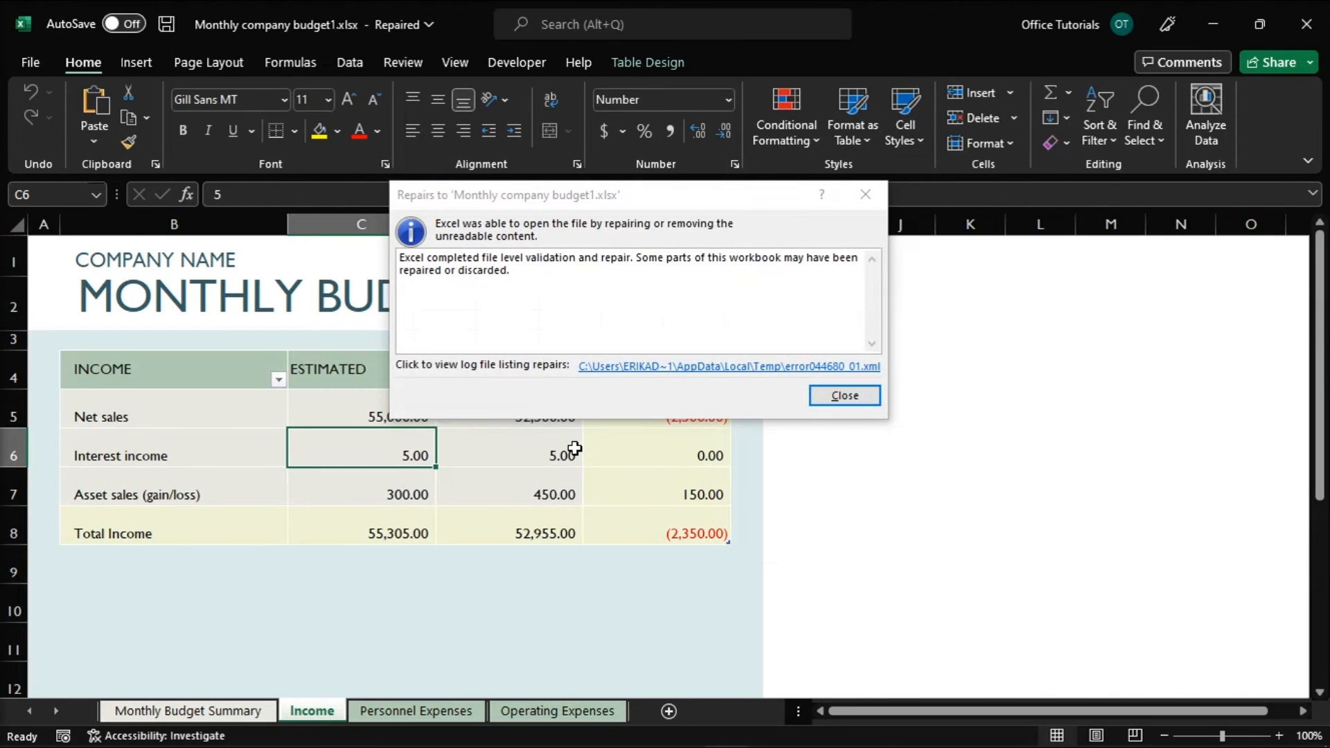
mouse_move(809, 434)
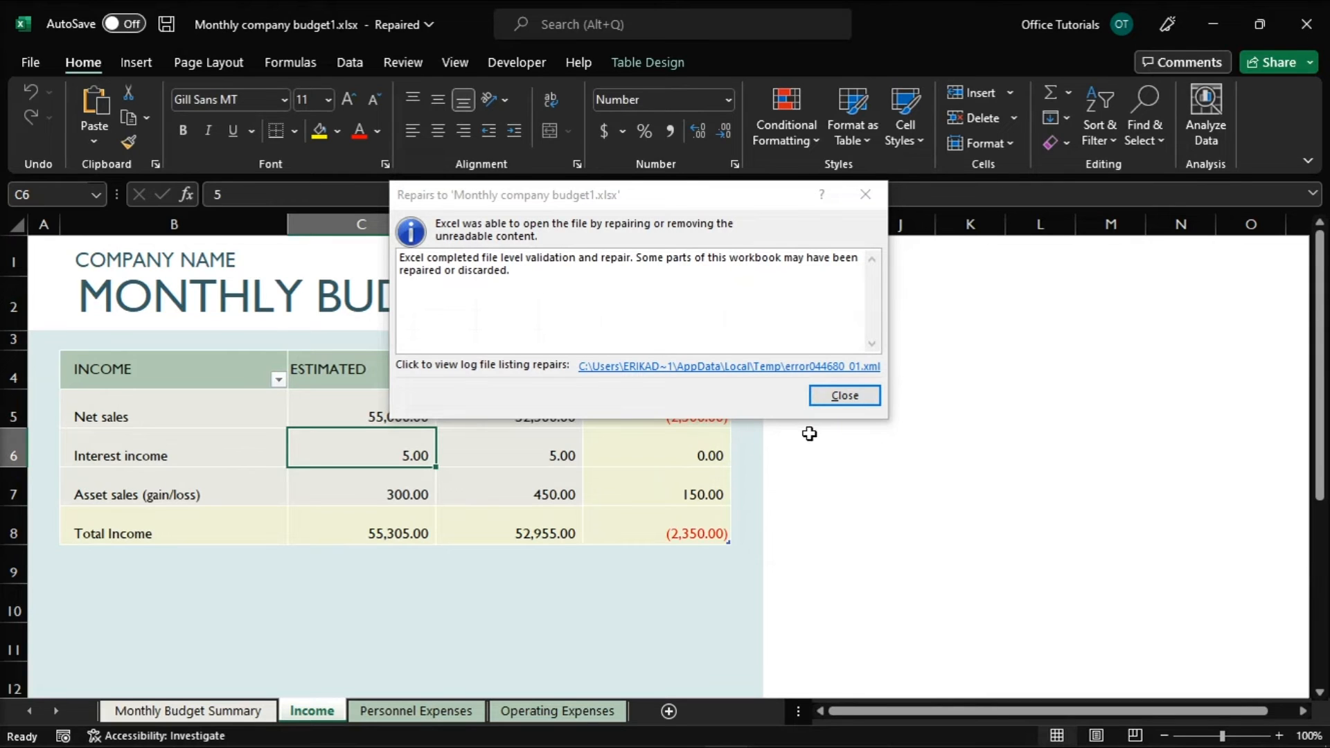
click(844, 395)
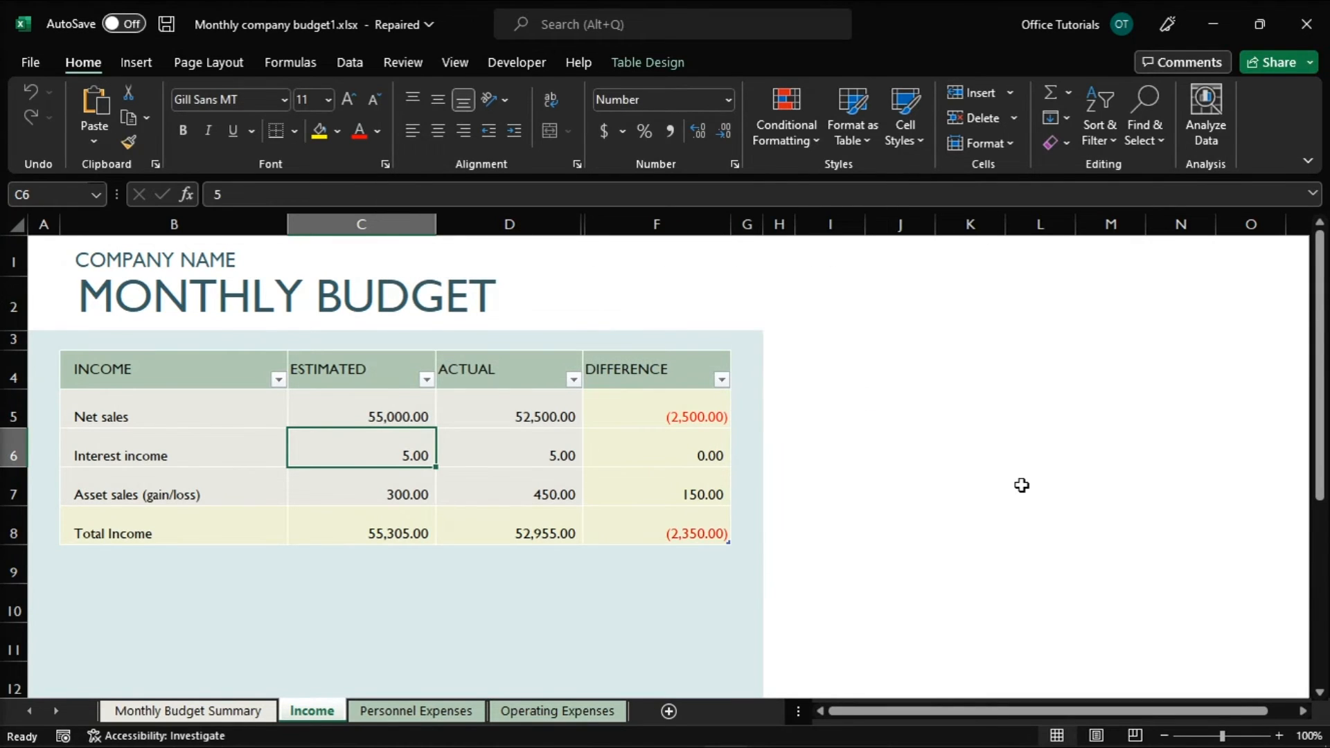